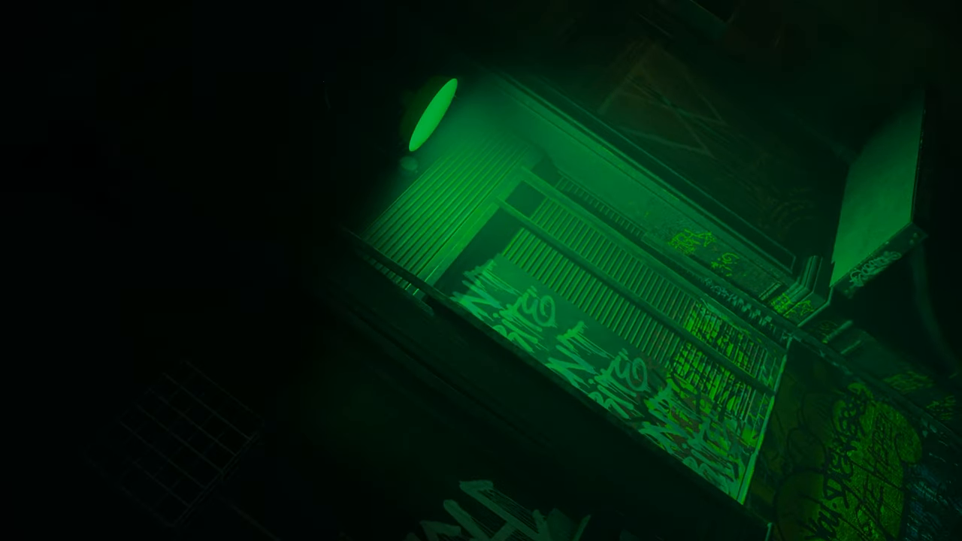
mouse_move(481, 271)
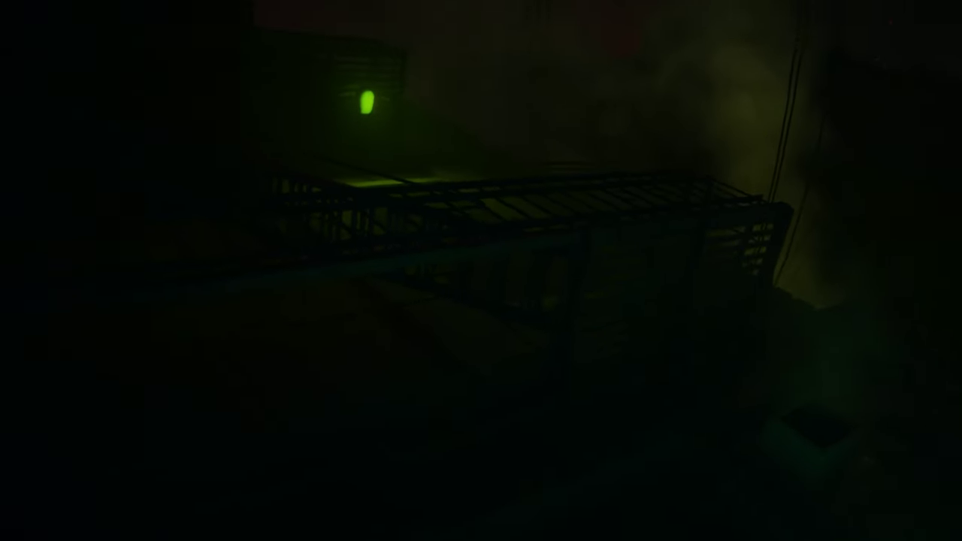